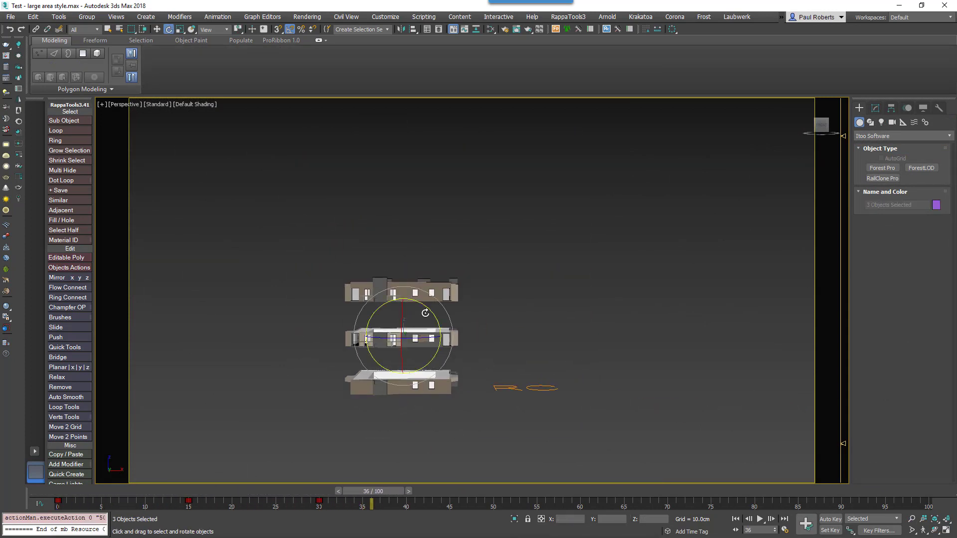
Rotate the three facade pieces so they stand upright.
left_click_drag(424, 313, 400, 329)
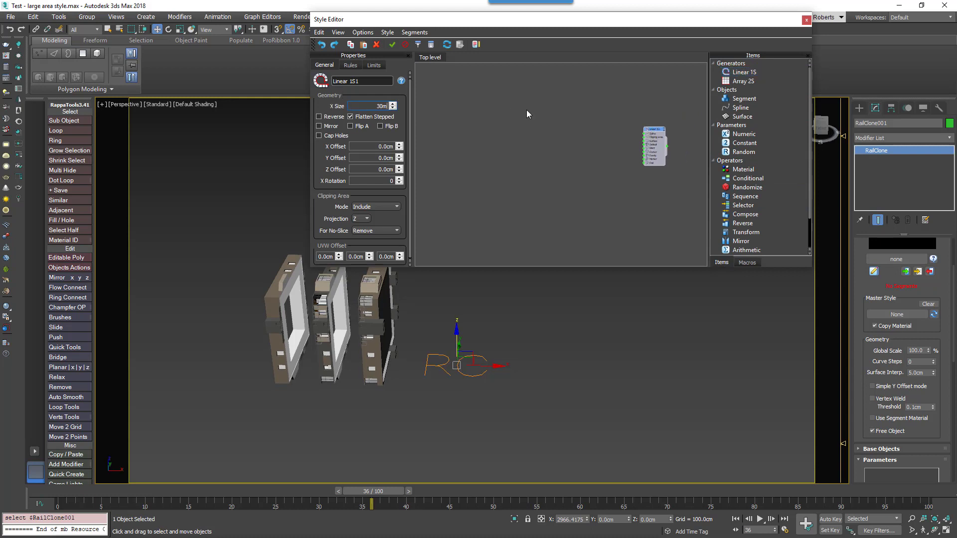
Add a segment node, align it on Z by Pivot, and assign another facade piece.
left_click(744, 98)
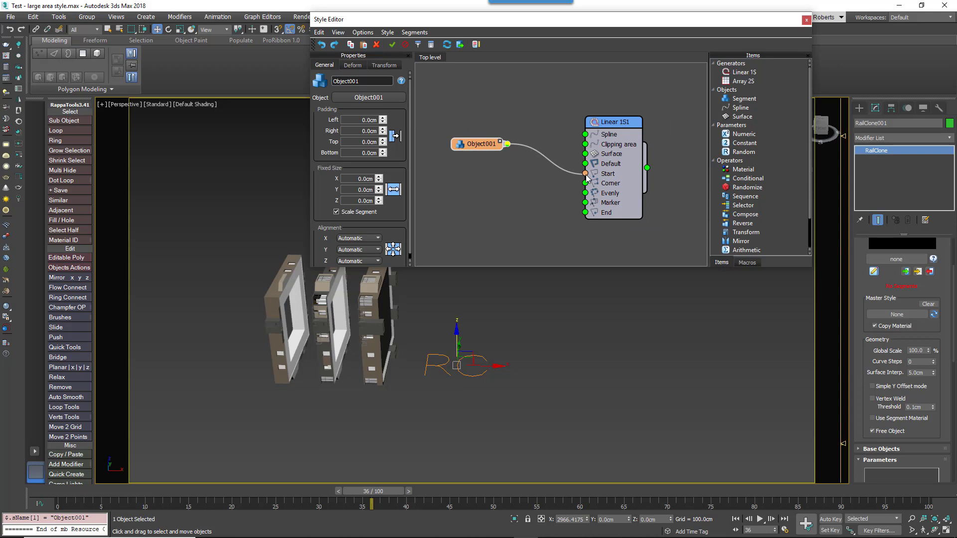
left_click(352, 65)
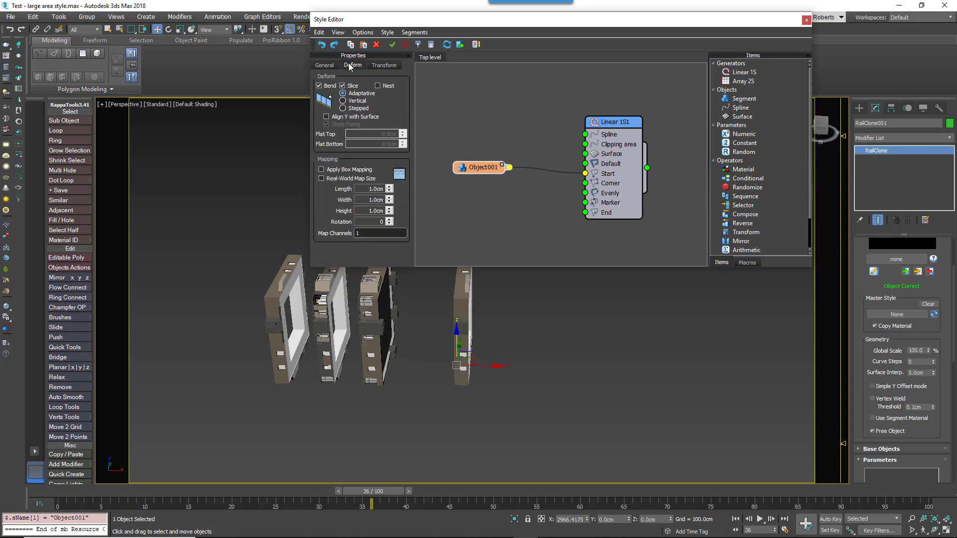
left_click(324, 64)
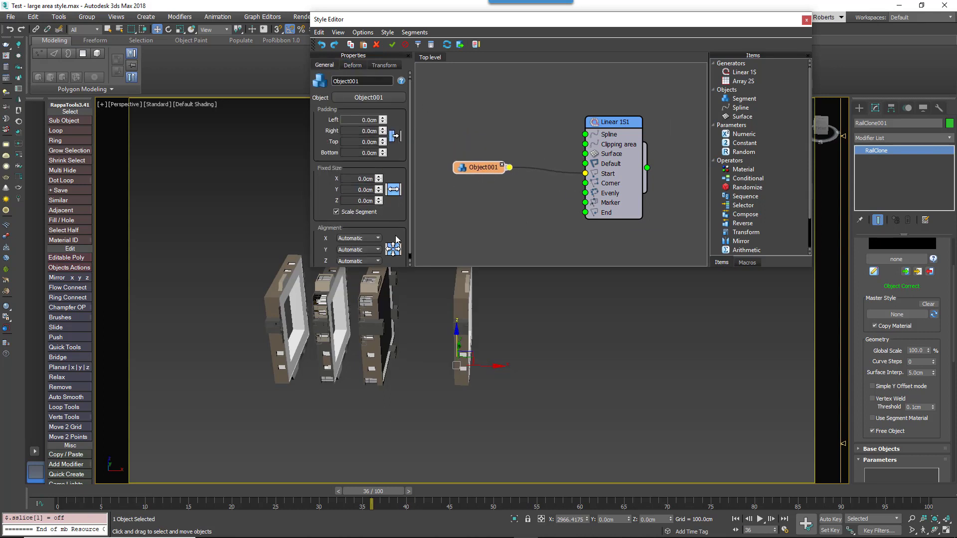
left_click(358, 249)
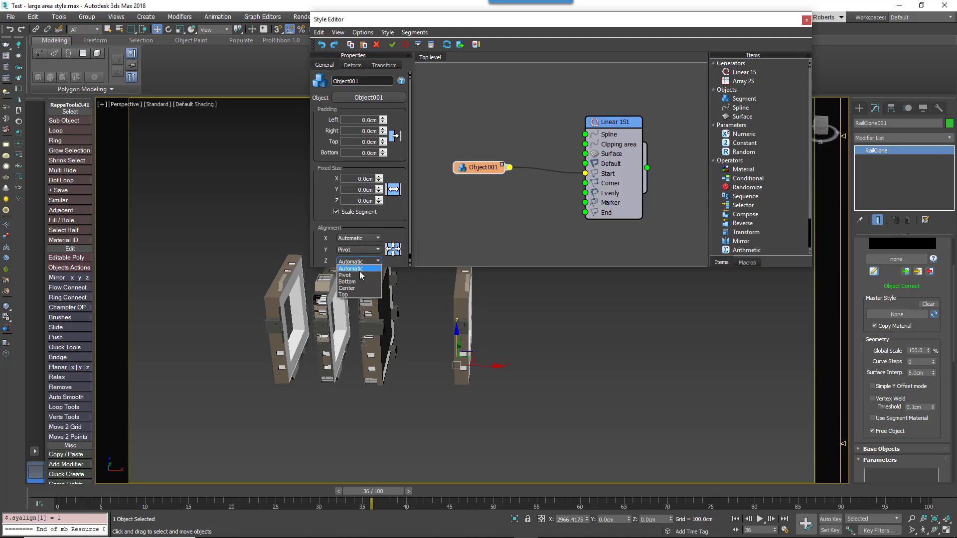
left_click(345, 274)
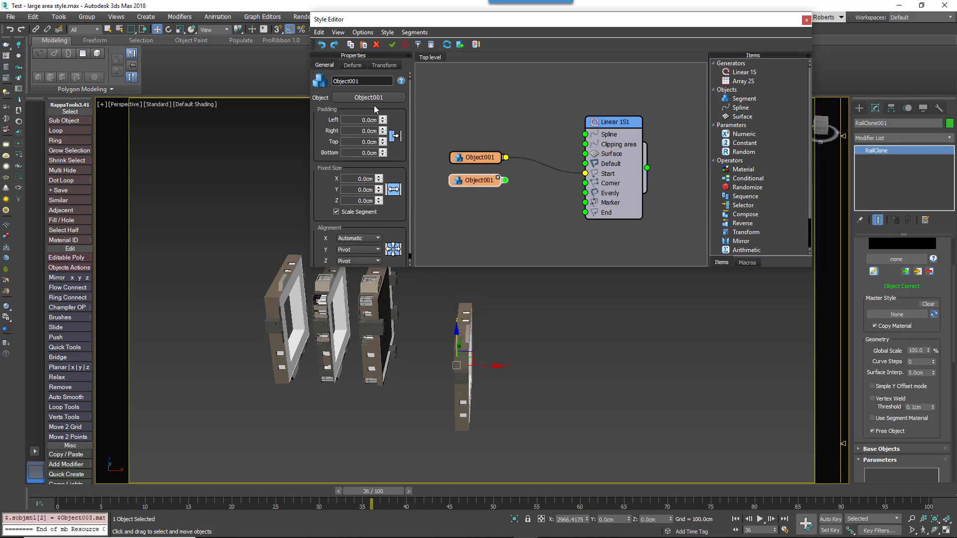
left_click(475, 180)
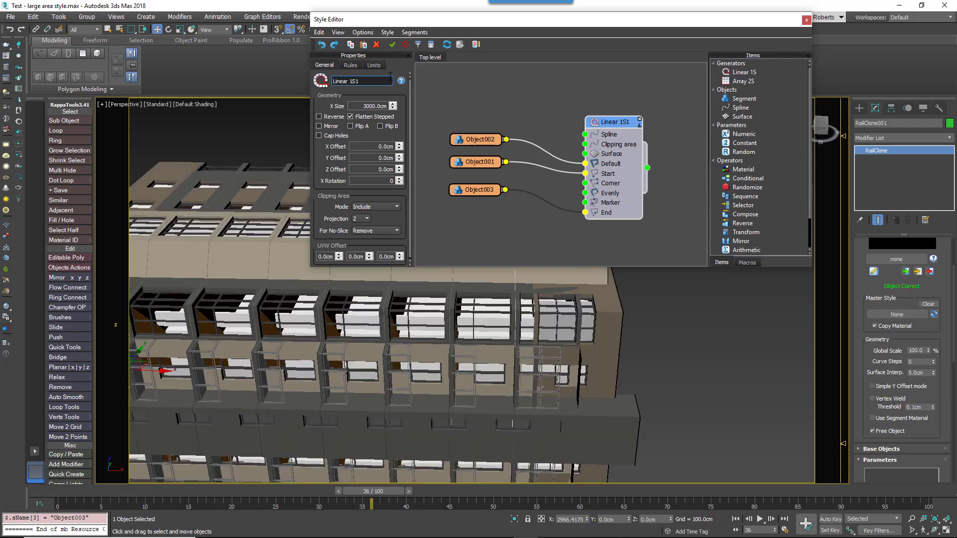
left_click(351, 65)
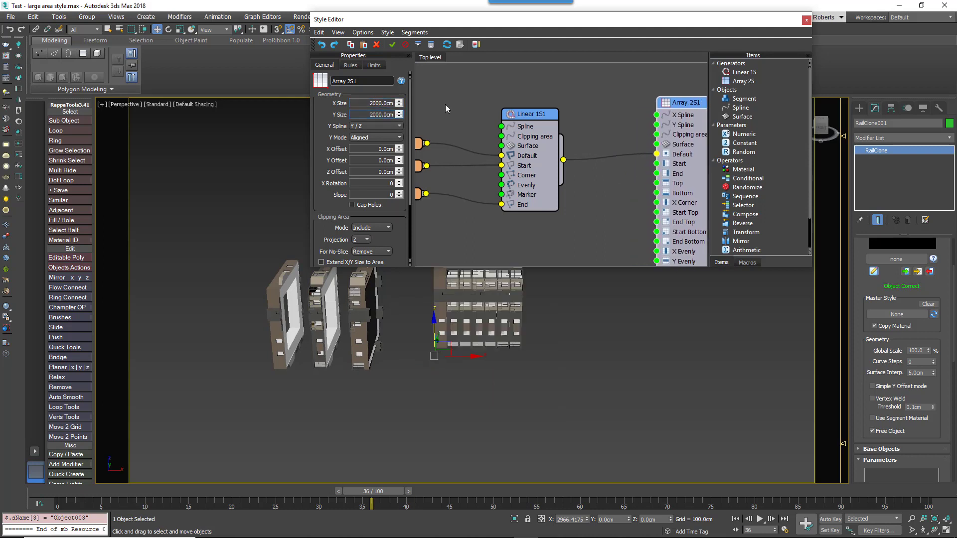
mouse_move(742, 240)
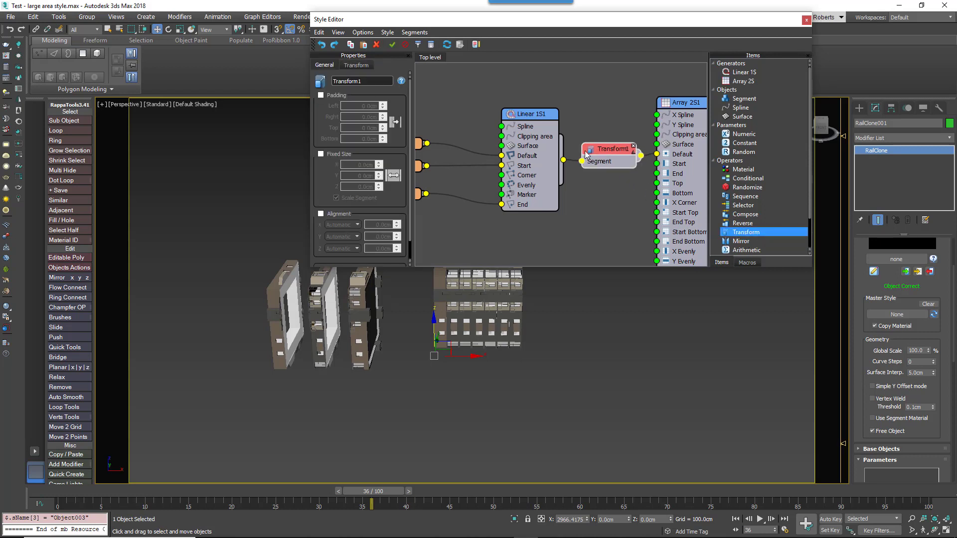
Connect the Transform operator into Array 2S1's Default input.
left_click(356, 65)
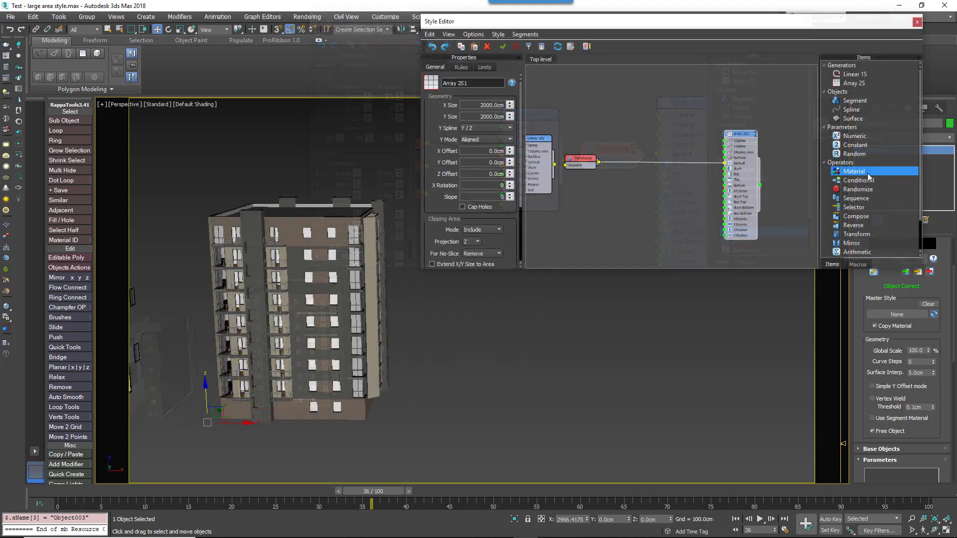
Add a Material operator and connect it into the chain feeding Array 2S1.
left_click(854, 171)
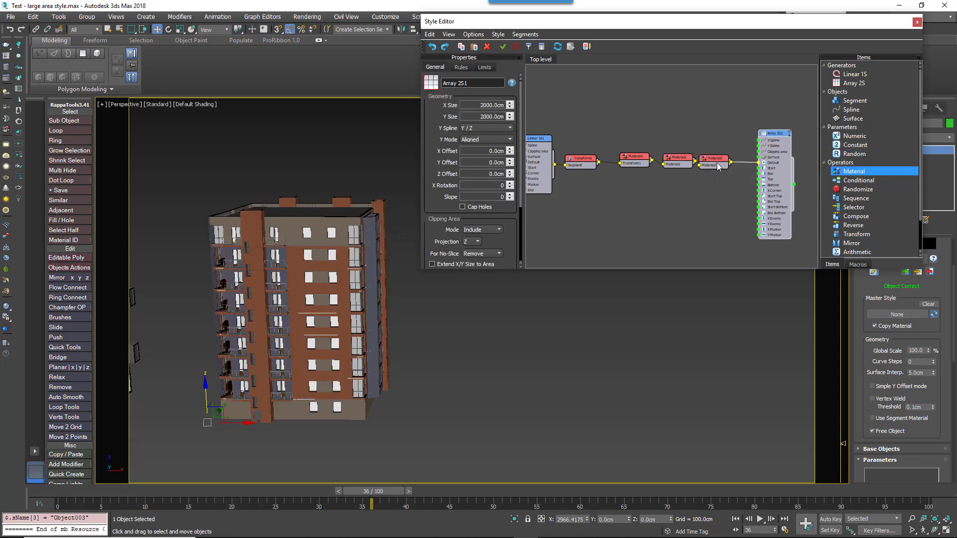
left_click(715, 158)
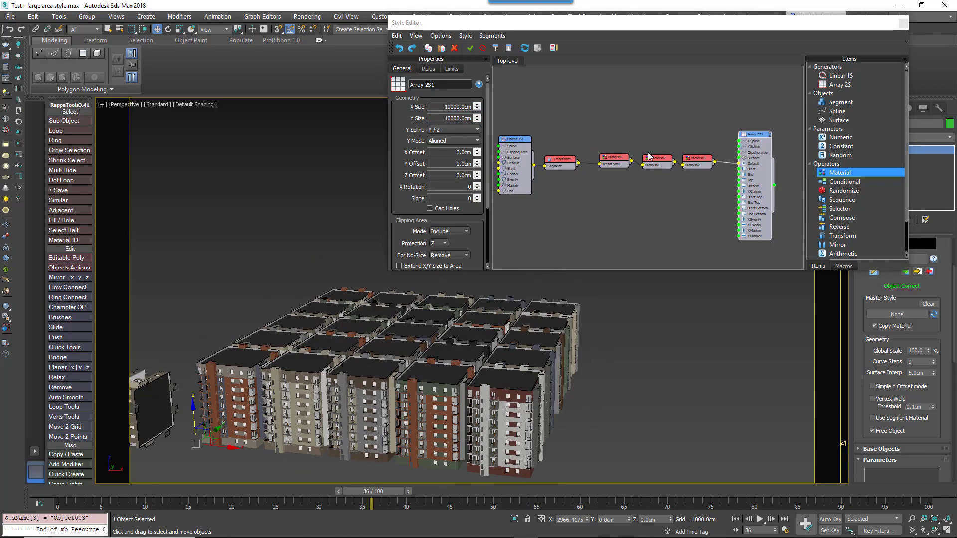
Enable 1000 cm padding on Transform1 to space the towers apart.
left_click(559, 158)
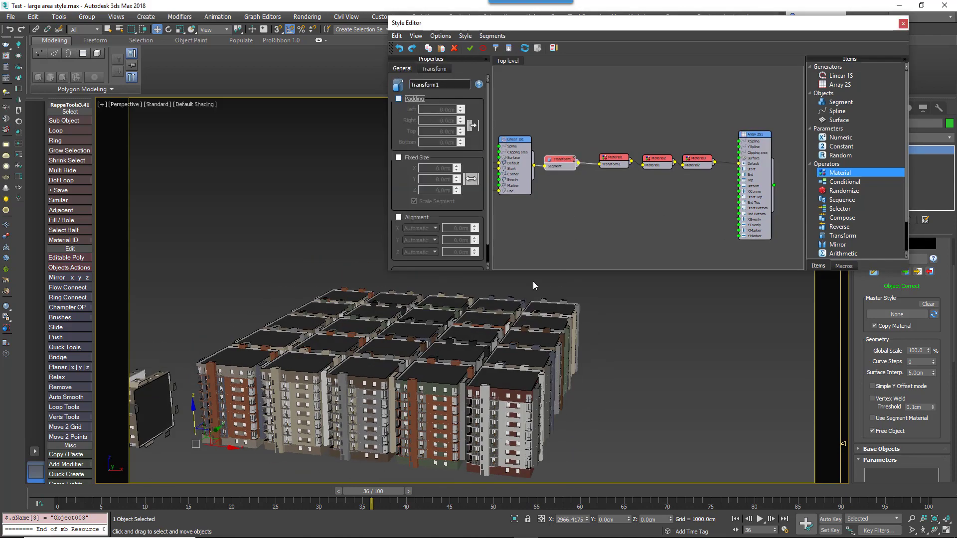
left_click(399, 98)
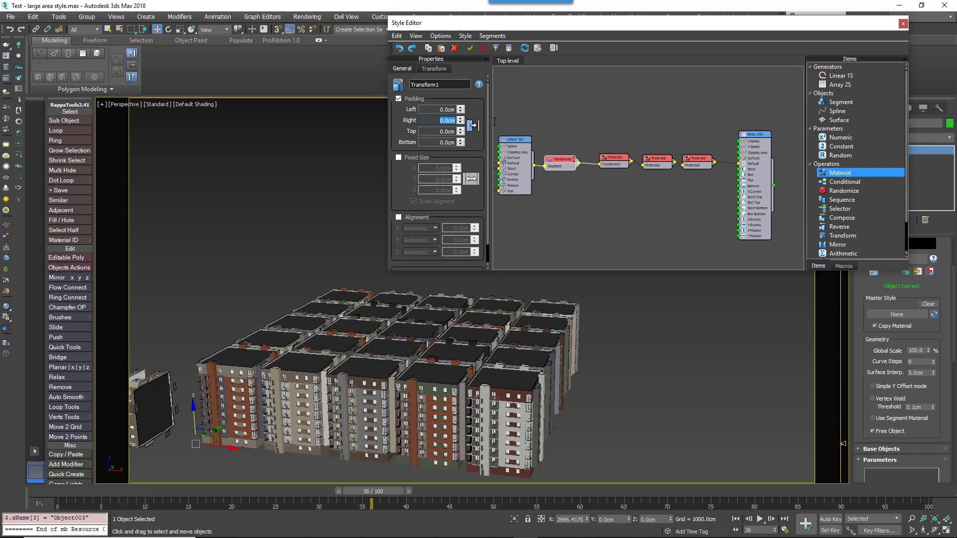
type("1000.0cm")
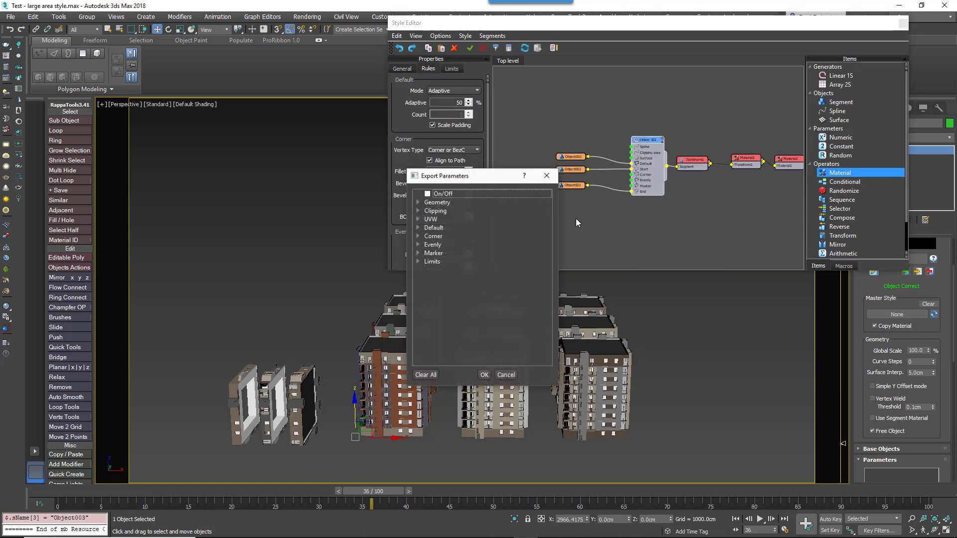
Export Linear 1S1's X Size and drive it with a Random node up to 8000 cm.
left_click(418, 202)
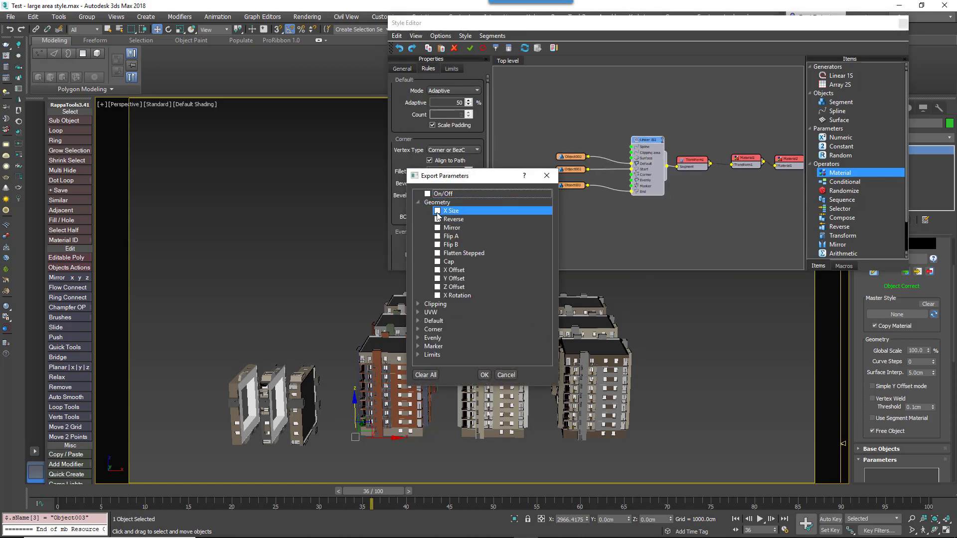
left_click(484, 375)
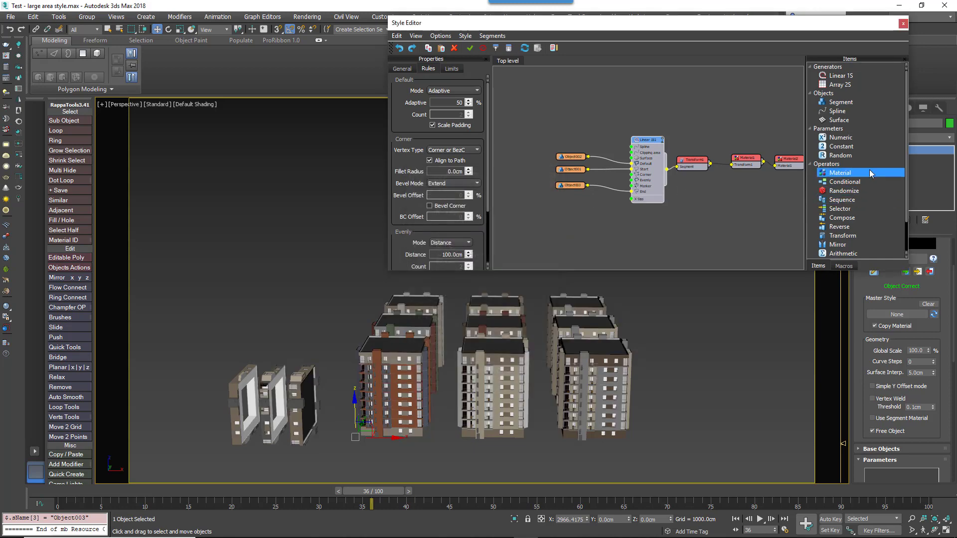
left_click(840, 155)
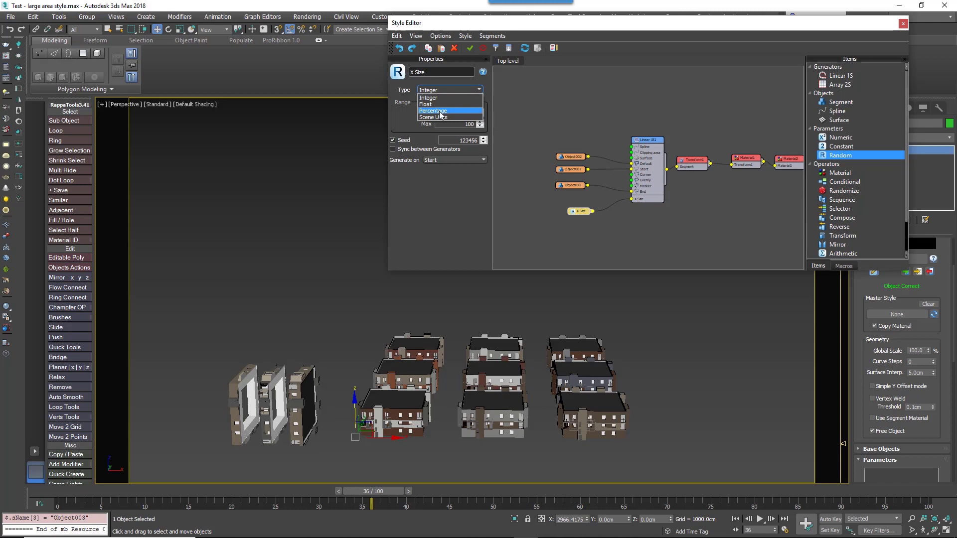
left_click(432, 117)
type("80m")
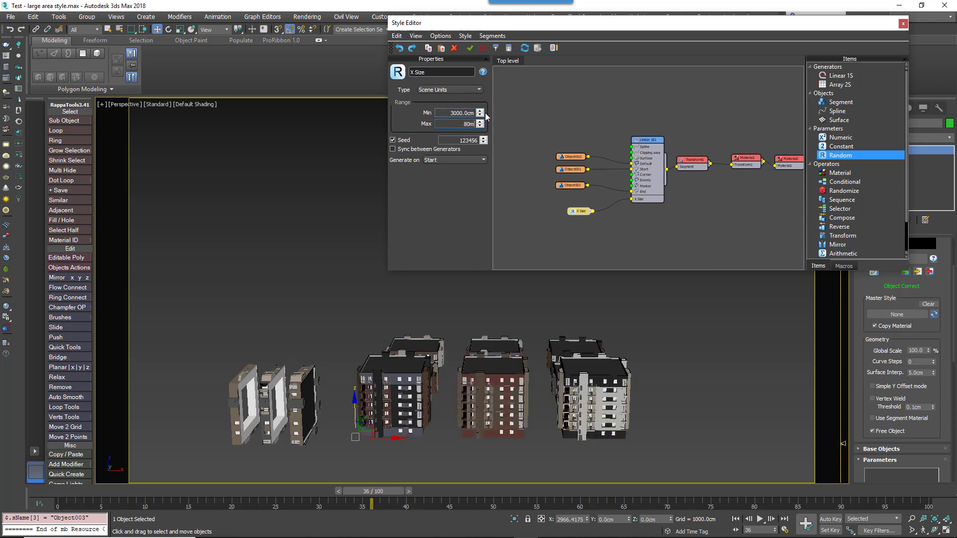
type("8000.0cm")
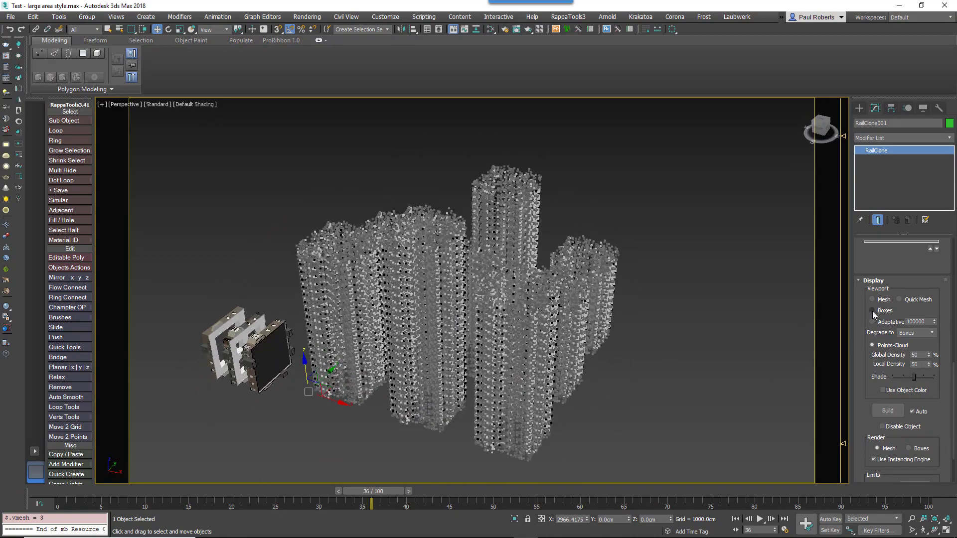
Set the RailClone viewport display to Boxes.
left_click(872, 310)
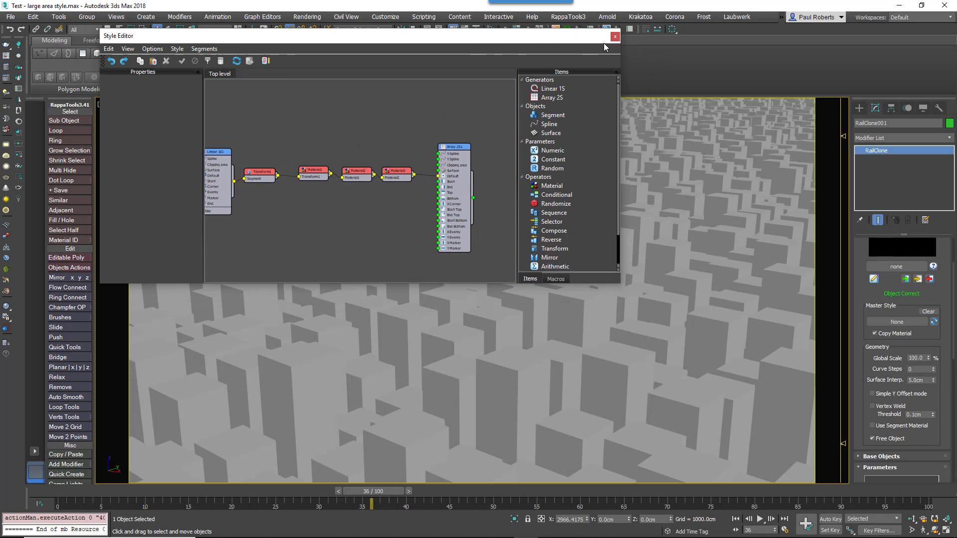
Close the Style Editor and switch the viewport preview to Quick Mesh.
left_click(615, 36)
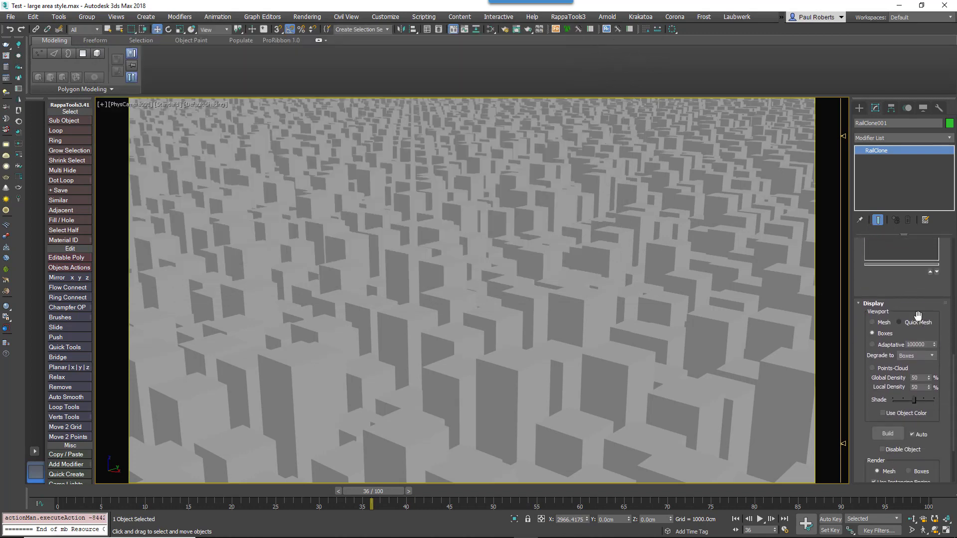
left_click(872, 323)
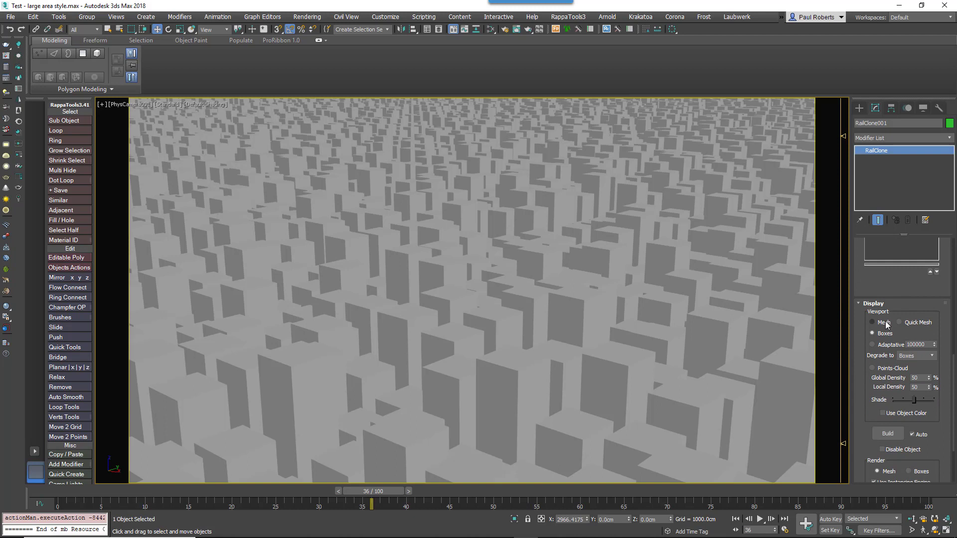
mouse_move(901, 327)
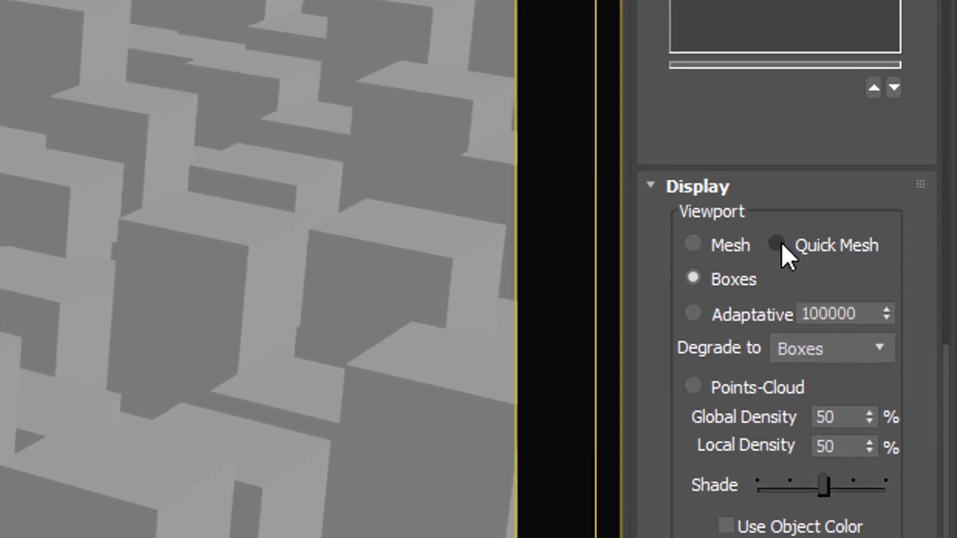
left_click(776, 246)
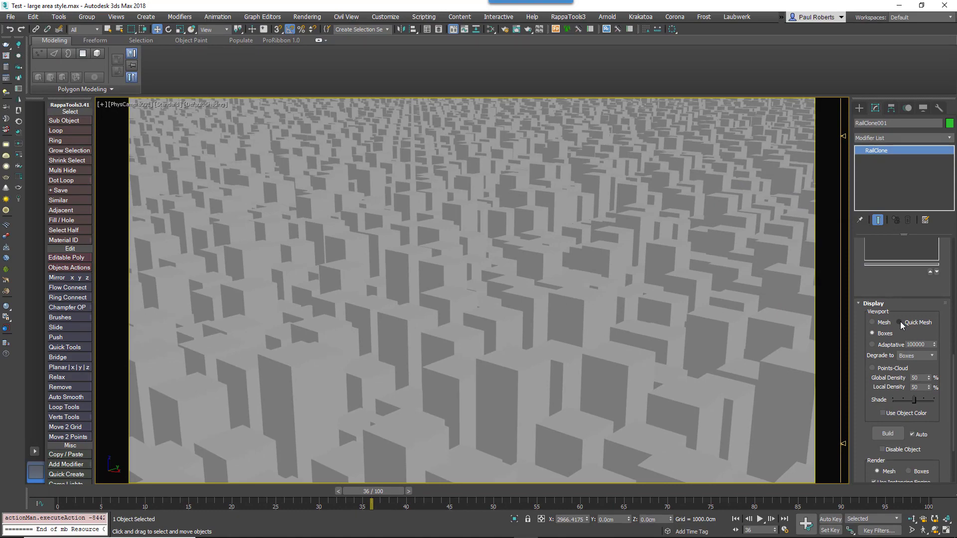
left_click(899, 323)
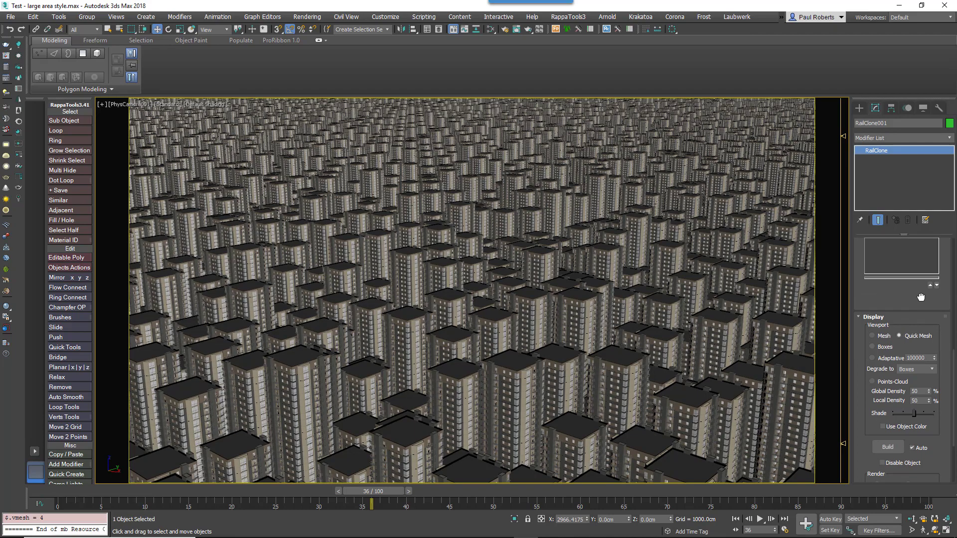
Switch the viewport shading to the V-Ray IPR preview mode.
left_click(163, 42)
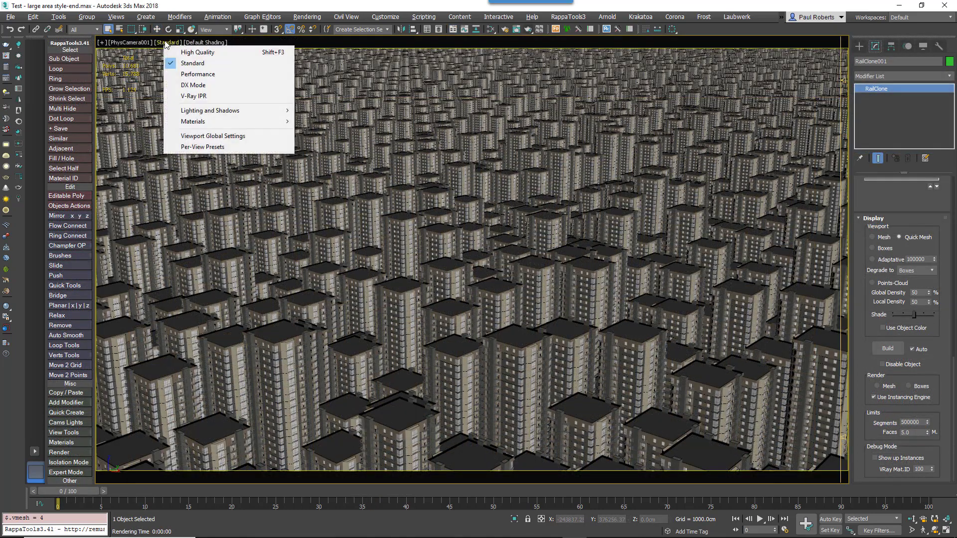
left_click(194, 95)
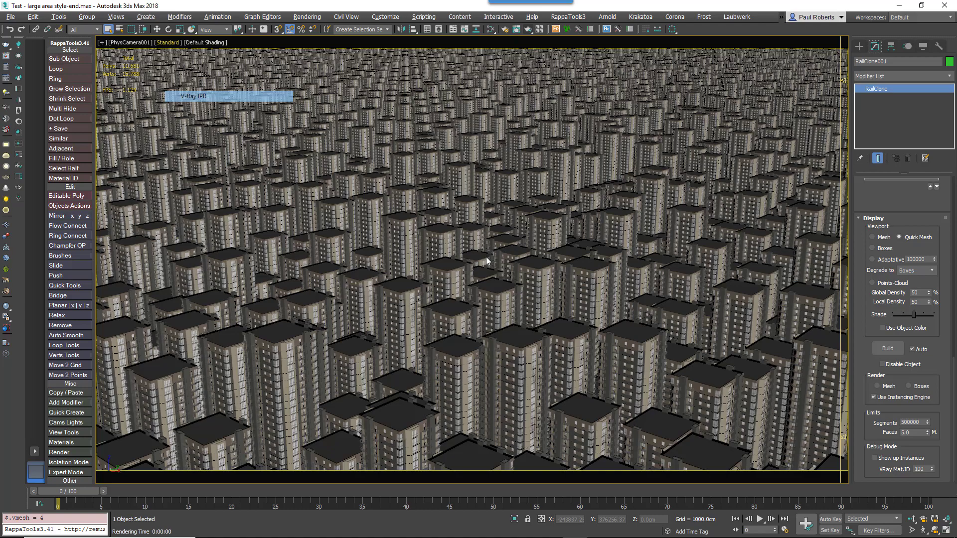